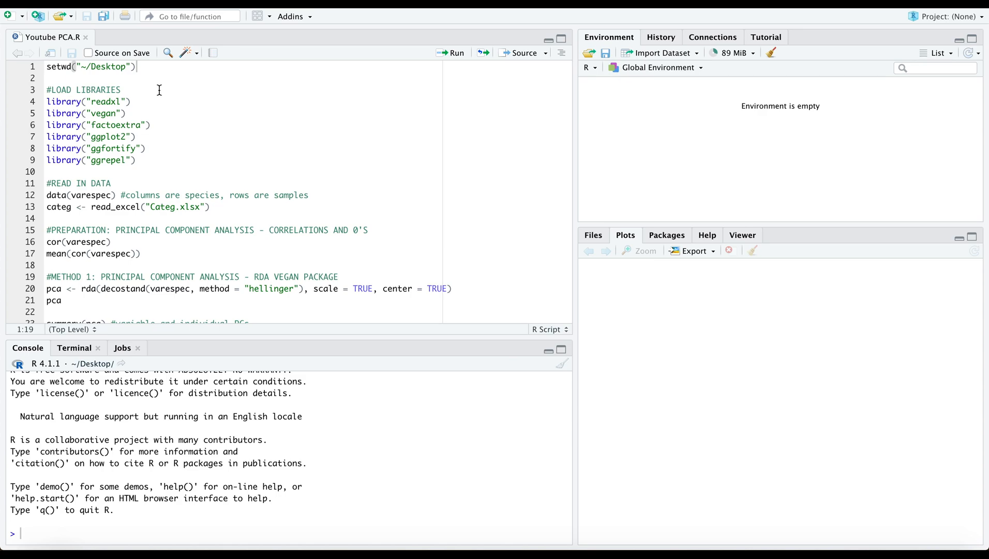
Run the library() lines and data(varespec) to load the packages and the varespec dataset
left_click(455, 53)
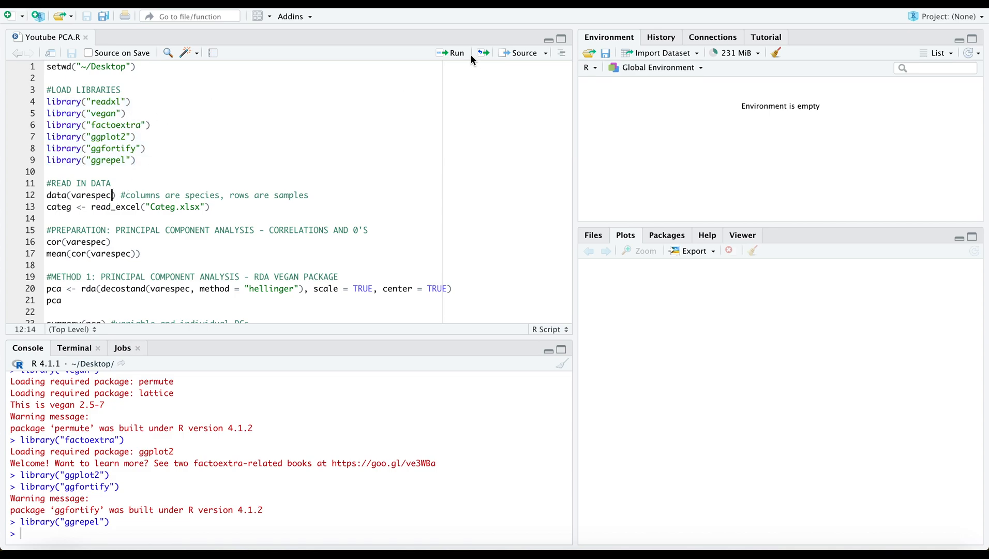
left_click(455, 53)
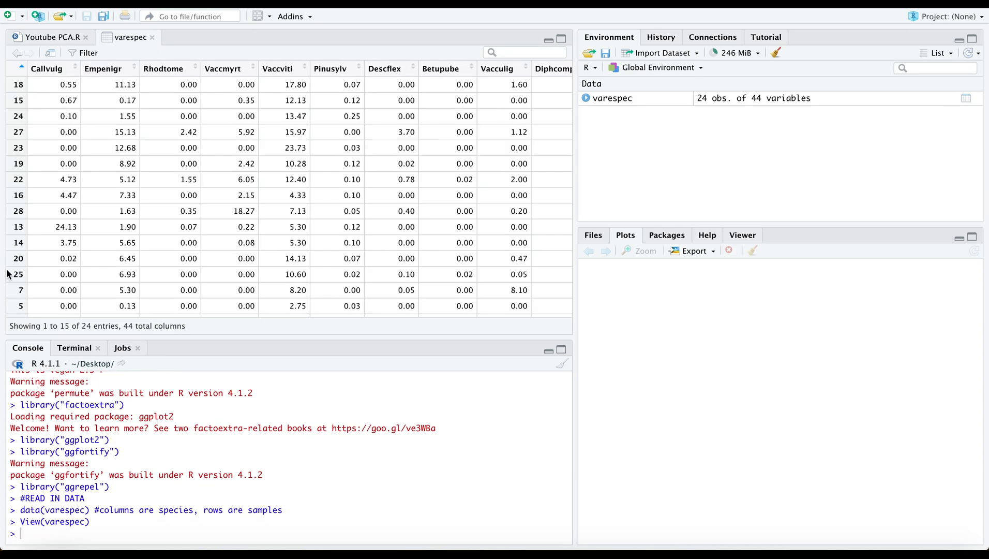
Read Categ.xlsx into categ, a 24-row table of BMI and Country, and return to Youtube PCA.R
left_click(44, 37)
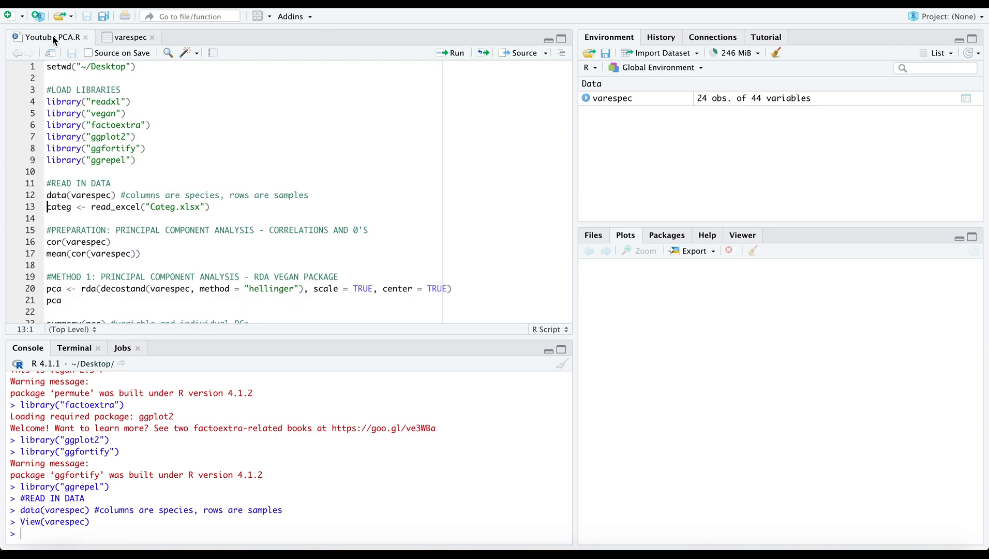
left_click(457, 52)
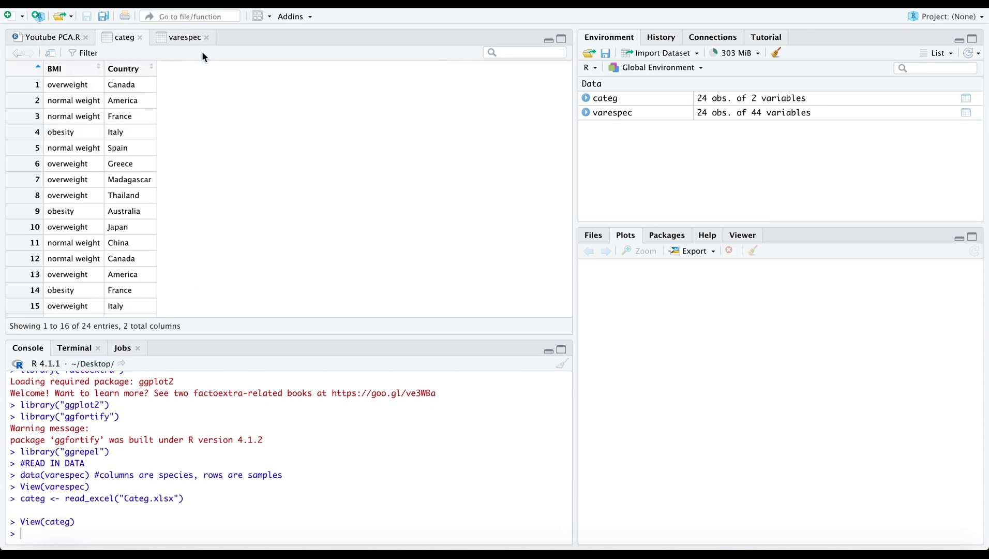
mouse_move(127, 86)
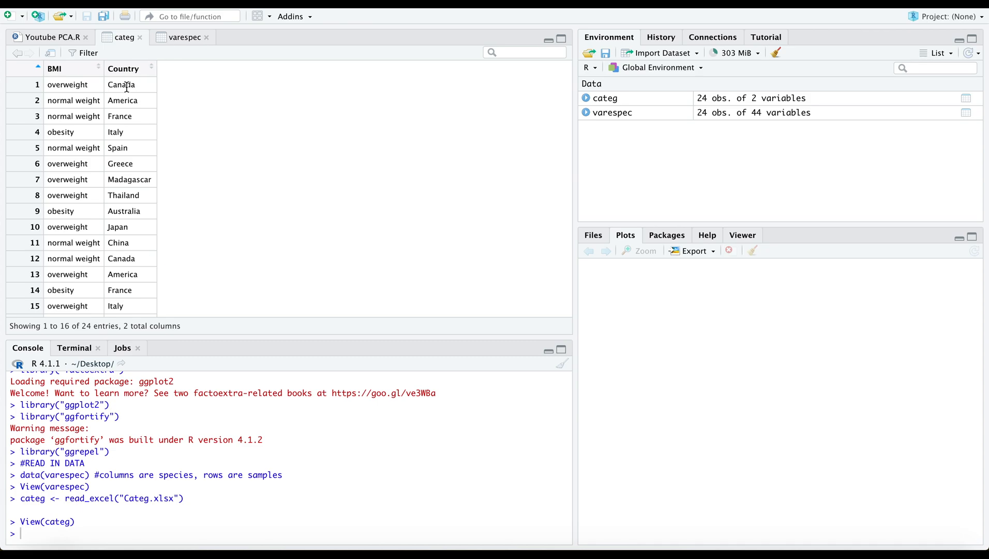
mouse_move(197, 110)
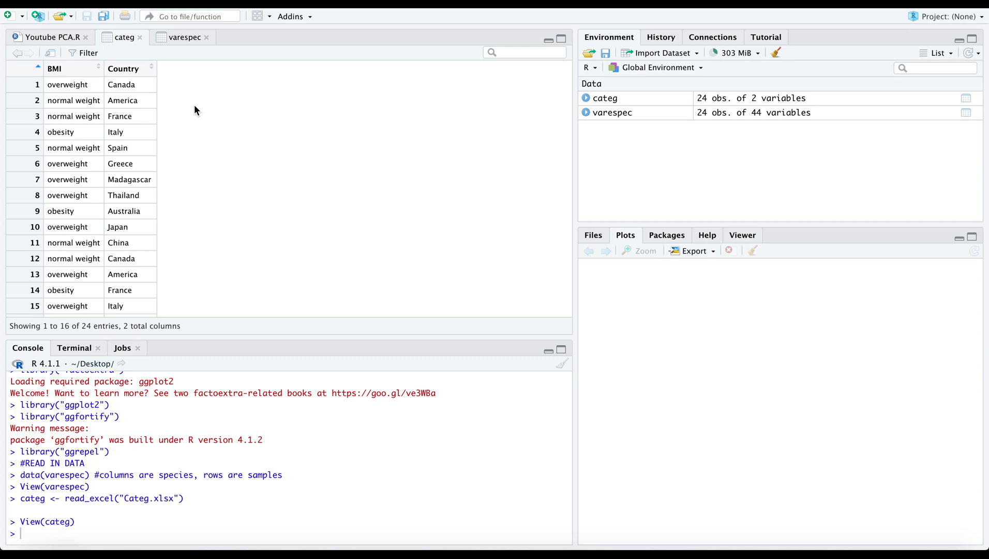
left_click(47, 36)
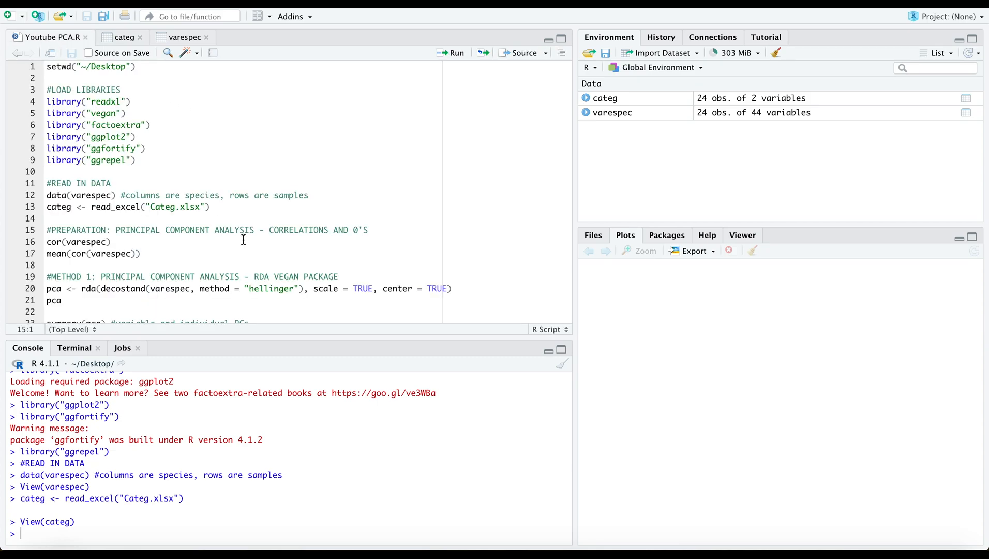
Run cor(varespec) and mean(cor(varespec)), giving a mean correlation of about 0.0489
scroll("down", 3)
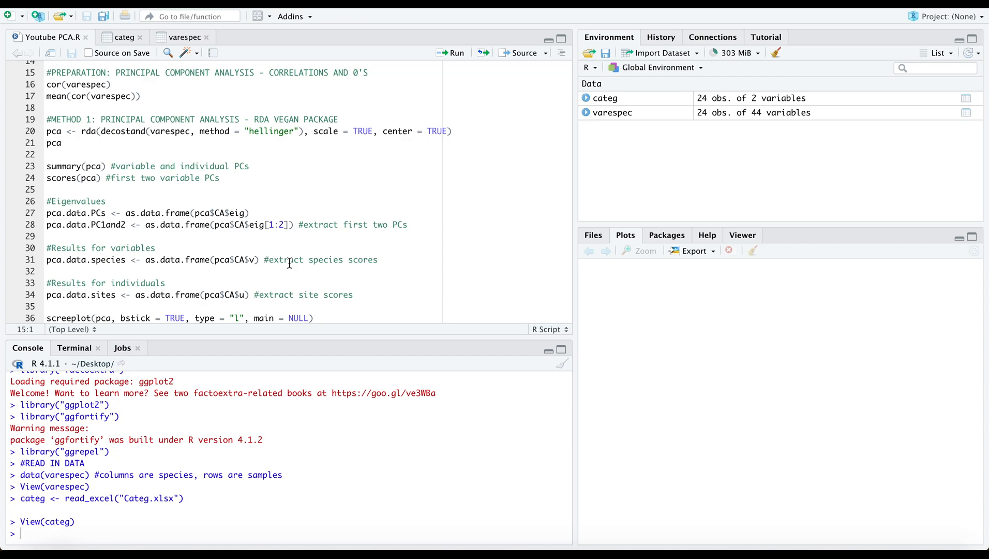
mouse_move(151, 97)
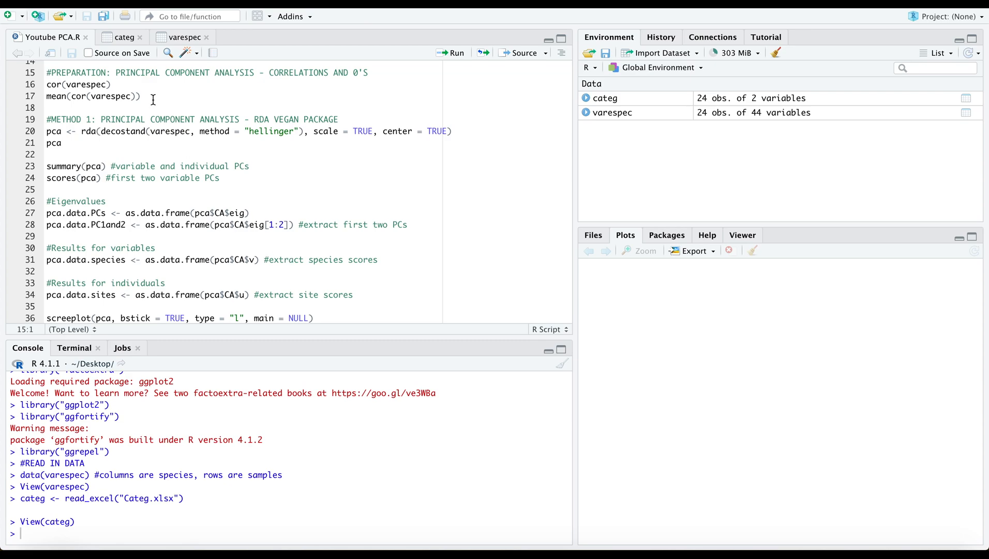
left_click(110, 85)
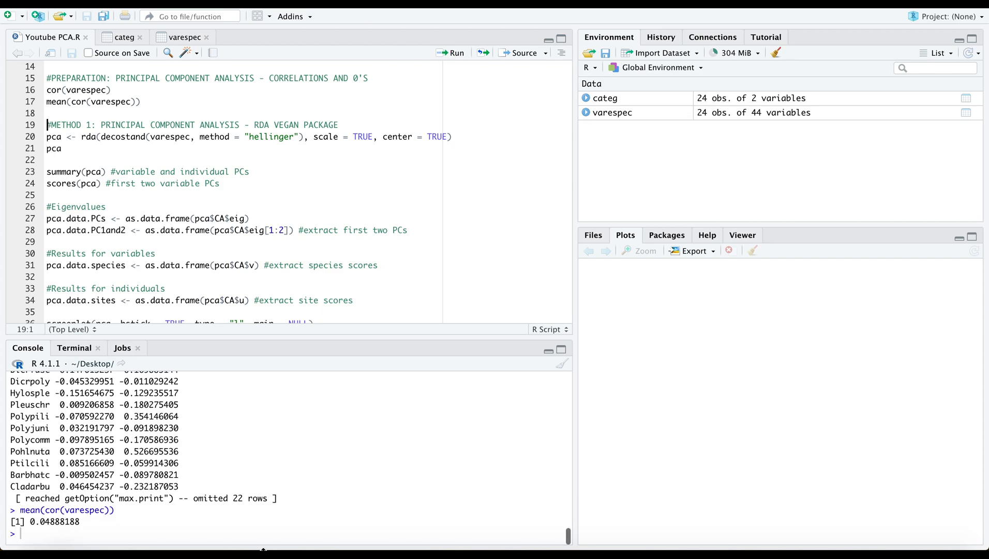
mouse_move(275, 462)
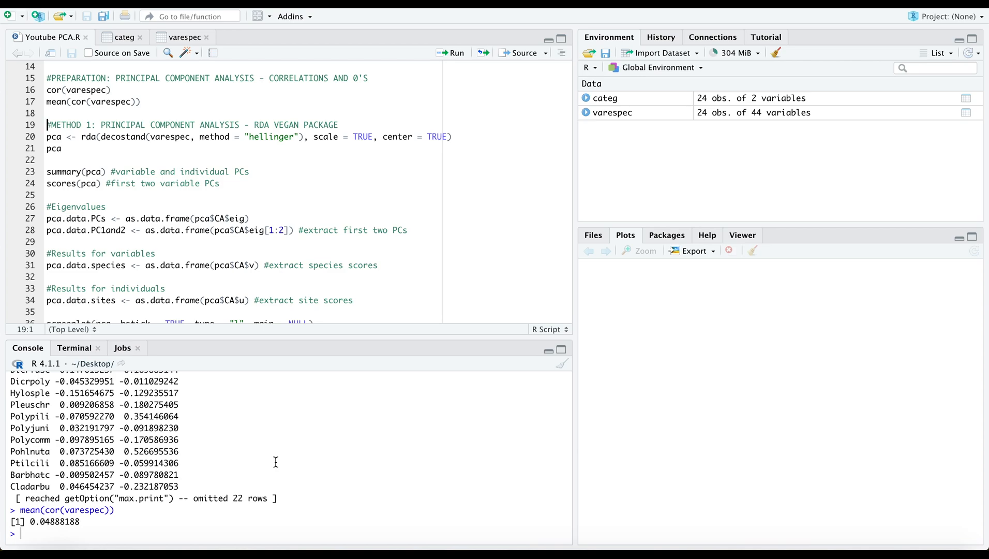
mouse_move(265, 450)
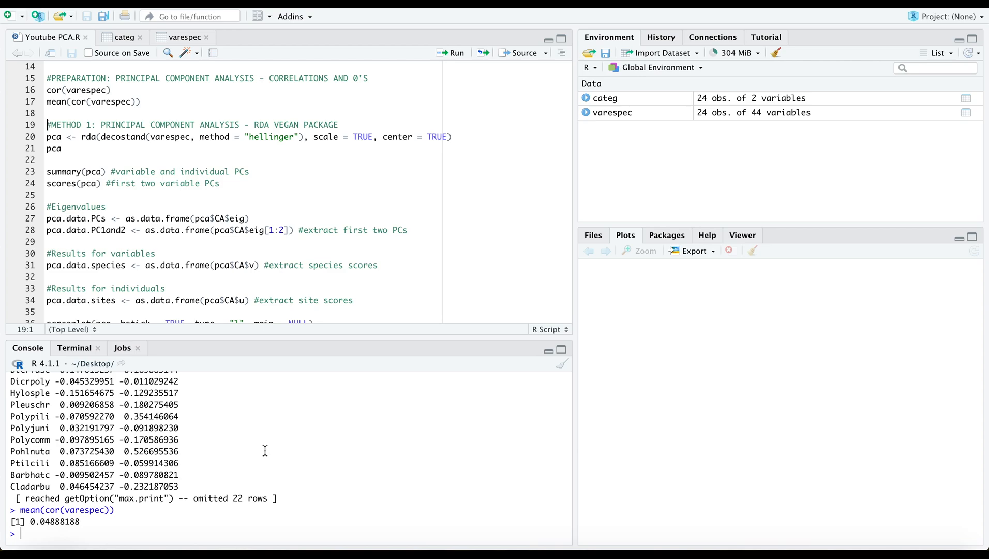
mouse_move(266, 167)
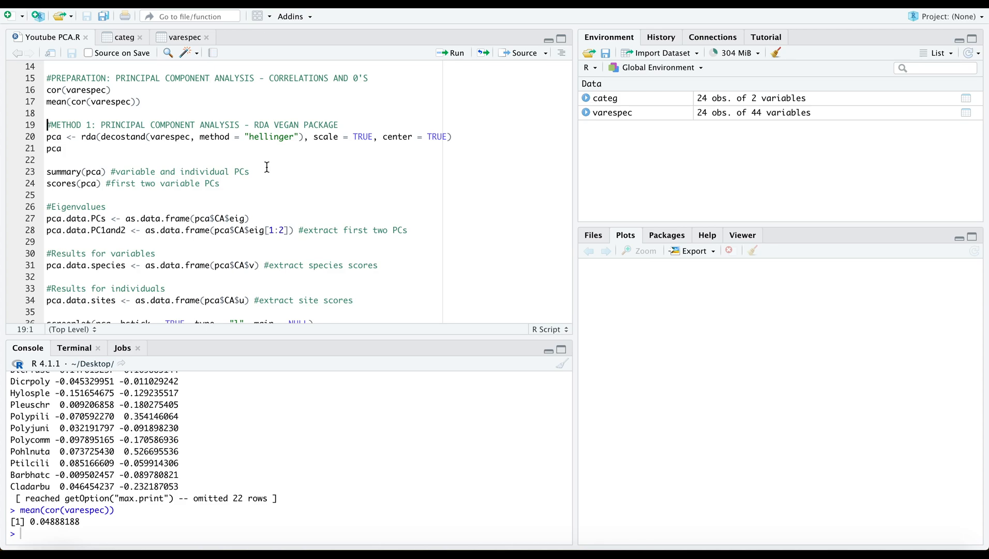
mouse_move(250, 150)
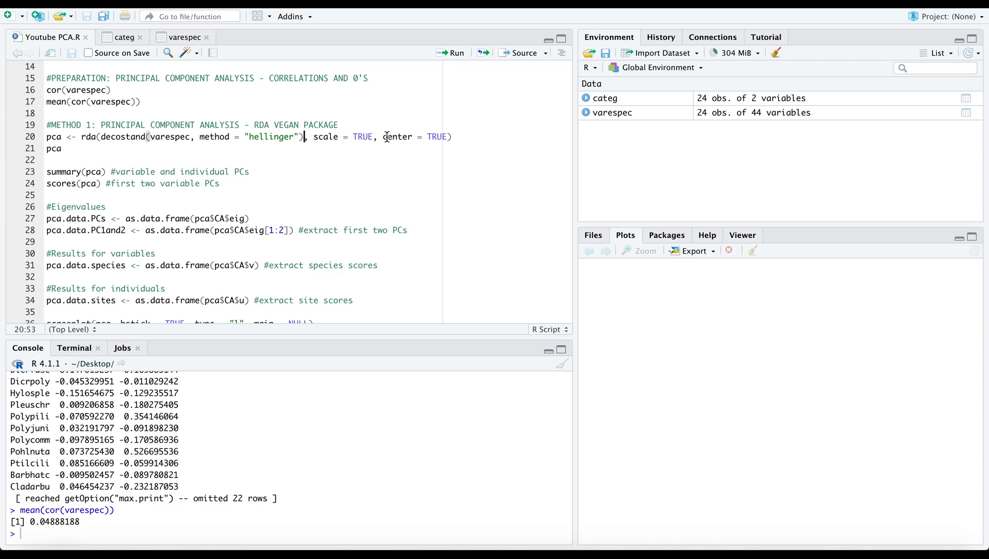
mouse_move(96, 145)
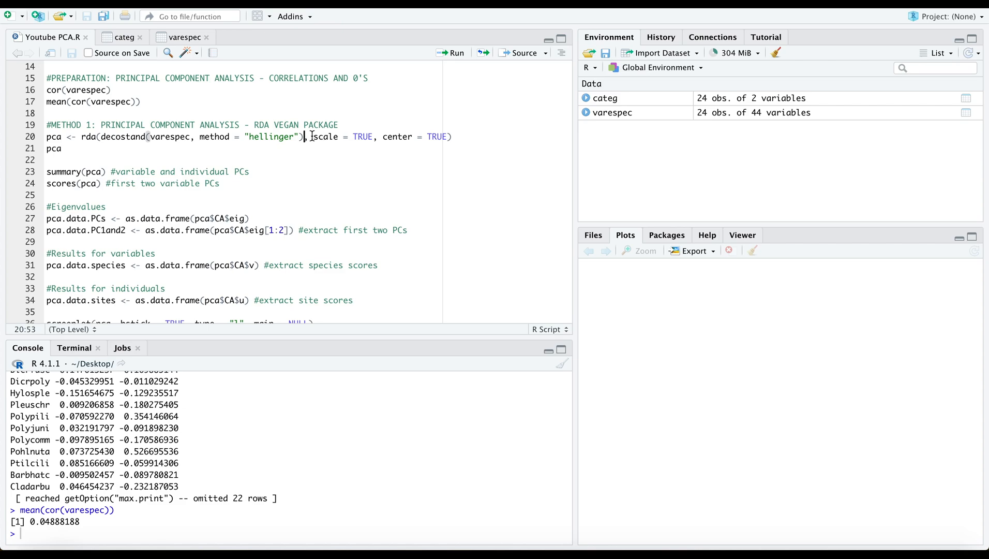
mouse_move(472, 62)
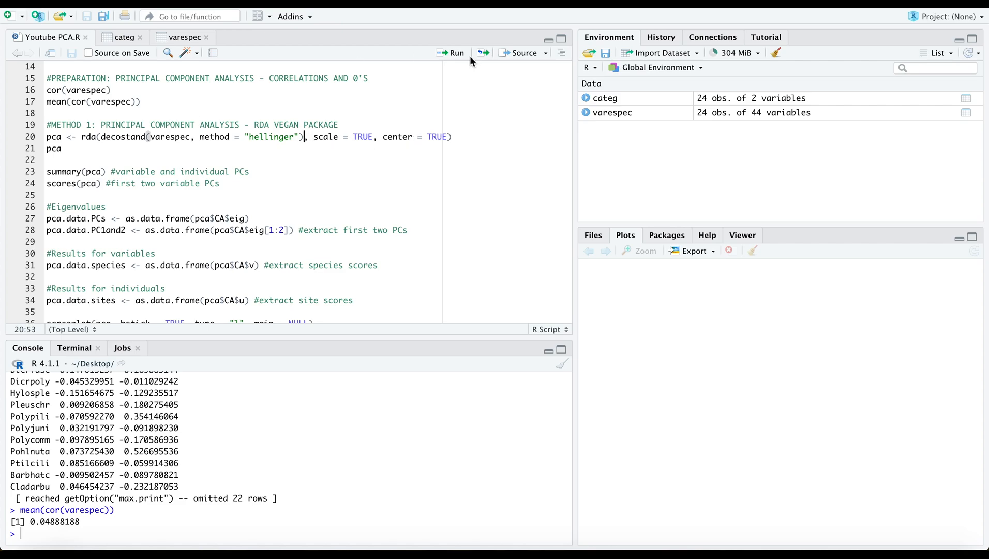
left_click(455, 52)
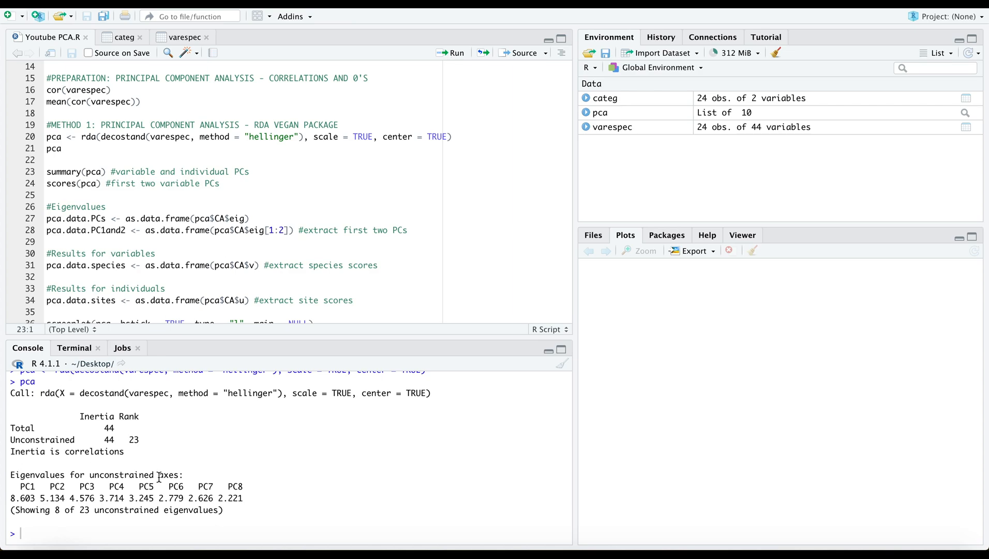
mouse_move(245, 500)
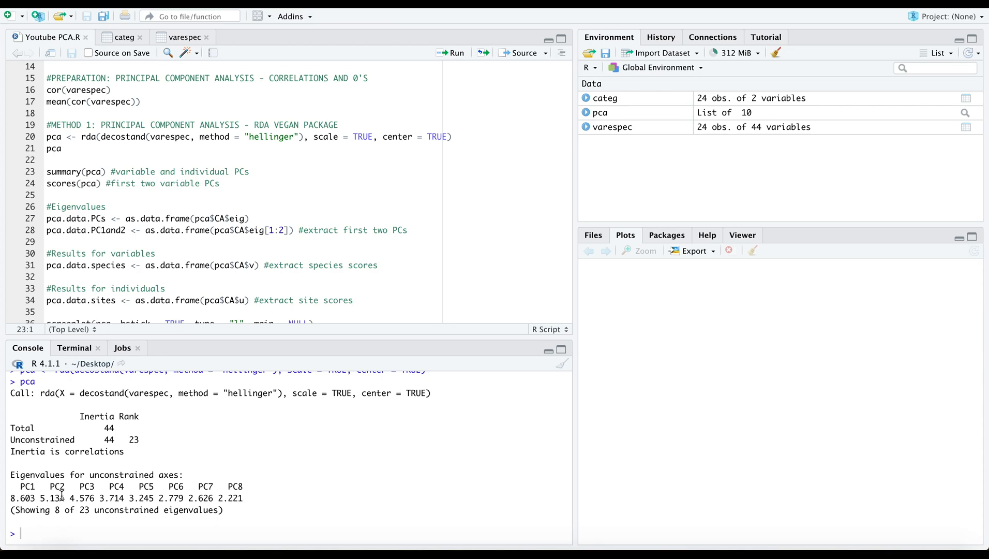
mouse_move(340, 116)
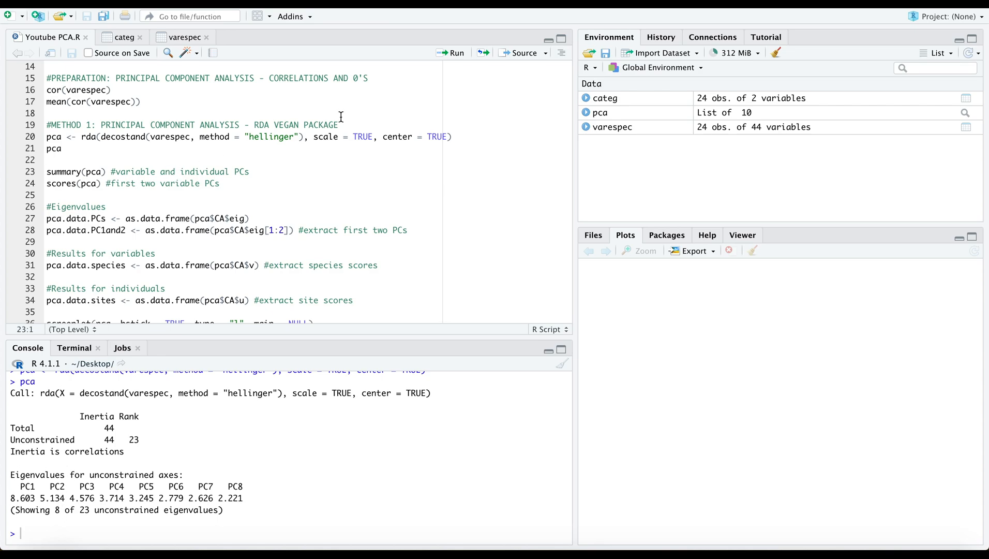
Run summary(pca) and scores(pca), showing PC1 at 19.6%, PC2 at 11.7% and the species scores
left_click(452, 52)
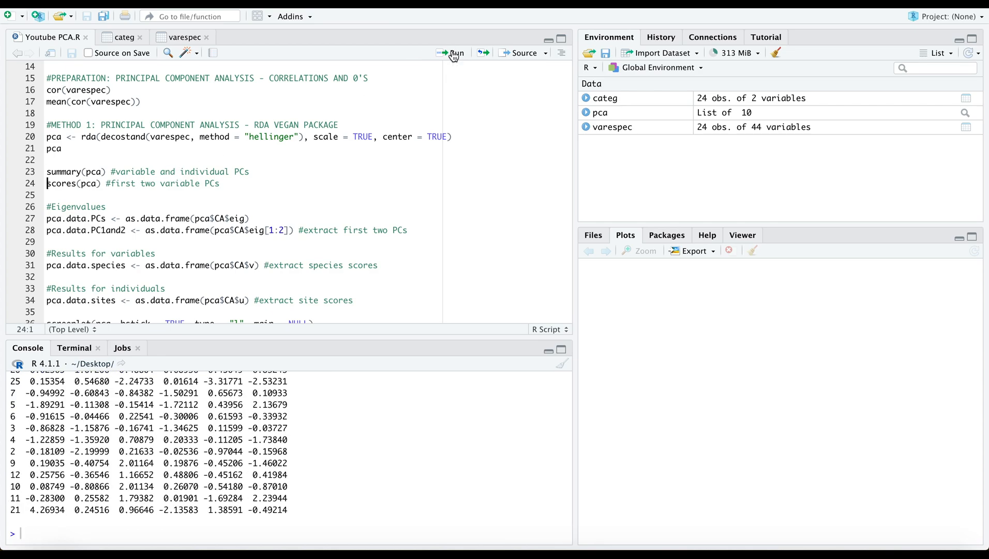
left_click(452, 53)
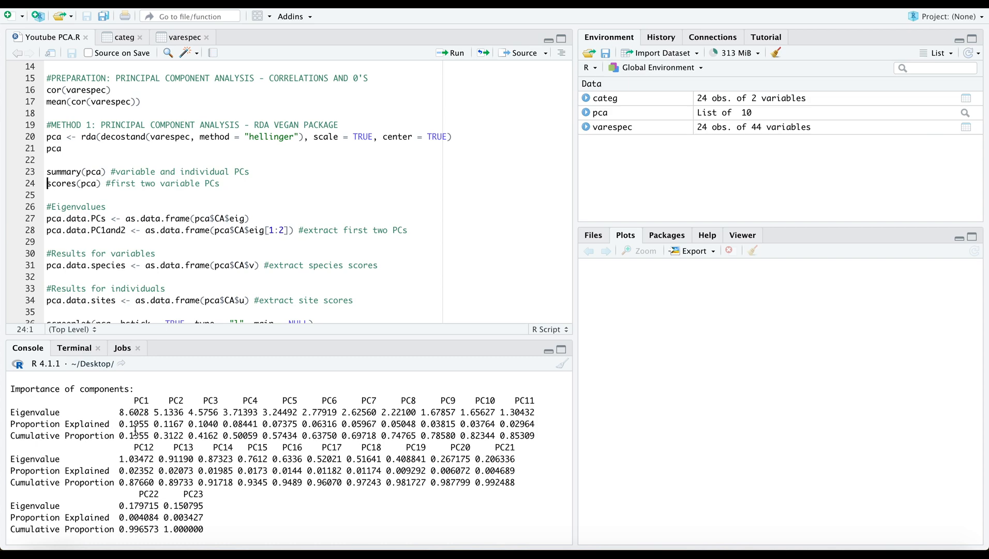
mouse_move(158, 424)
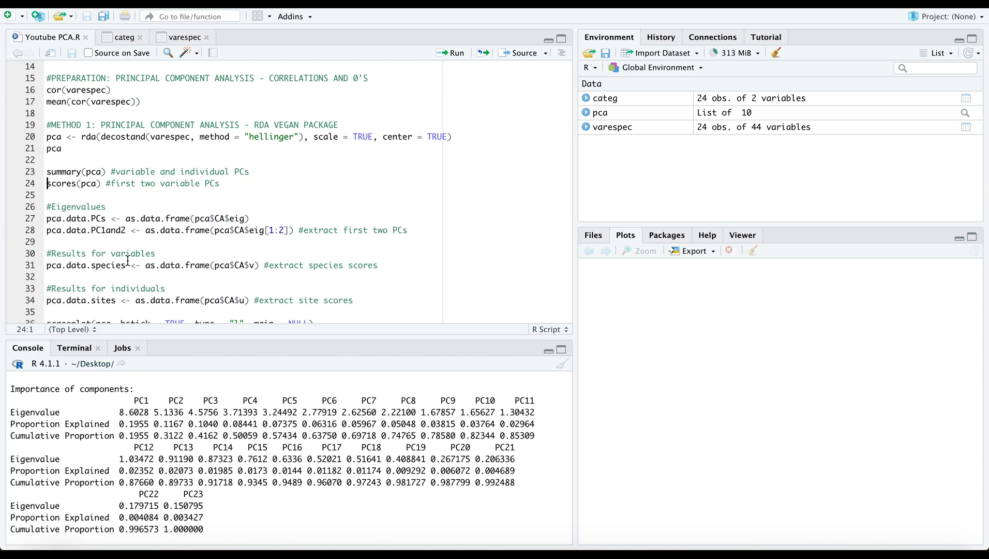
mouse_move(451, 57)
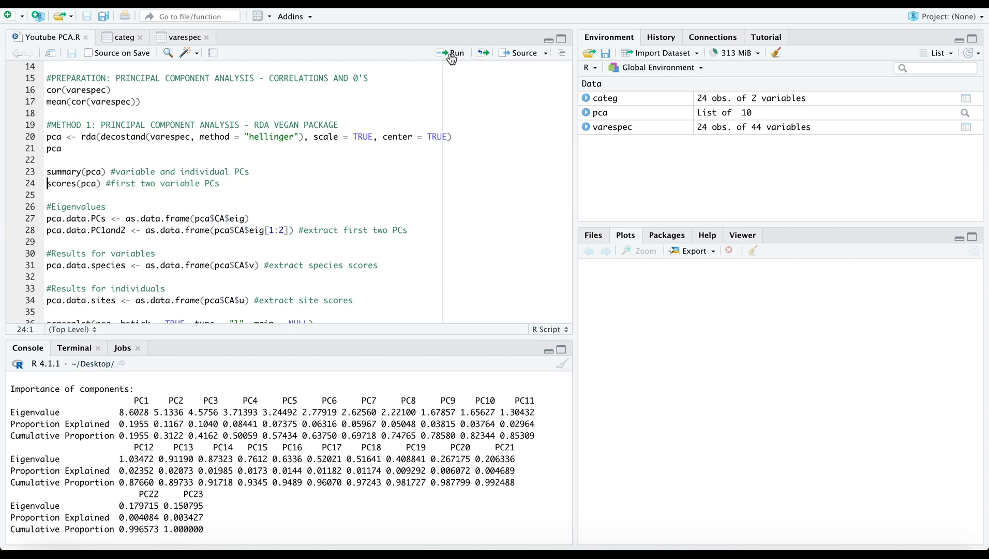
left_click(454, 53)
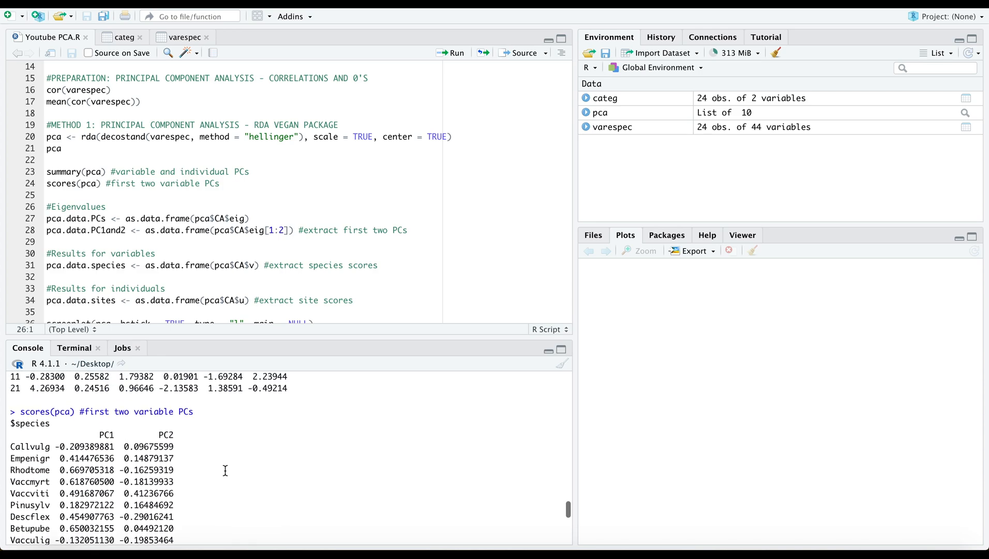
scroll("down", 3)
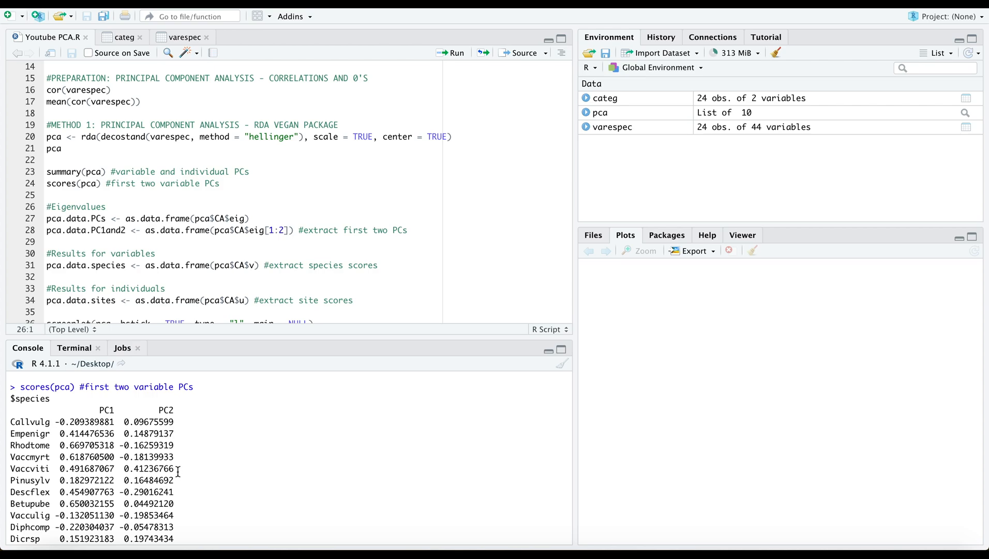
scroll("down", 3)
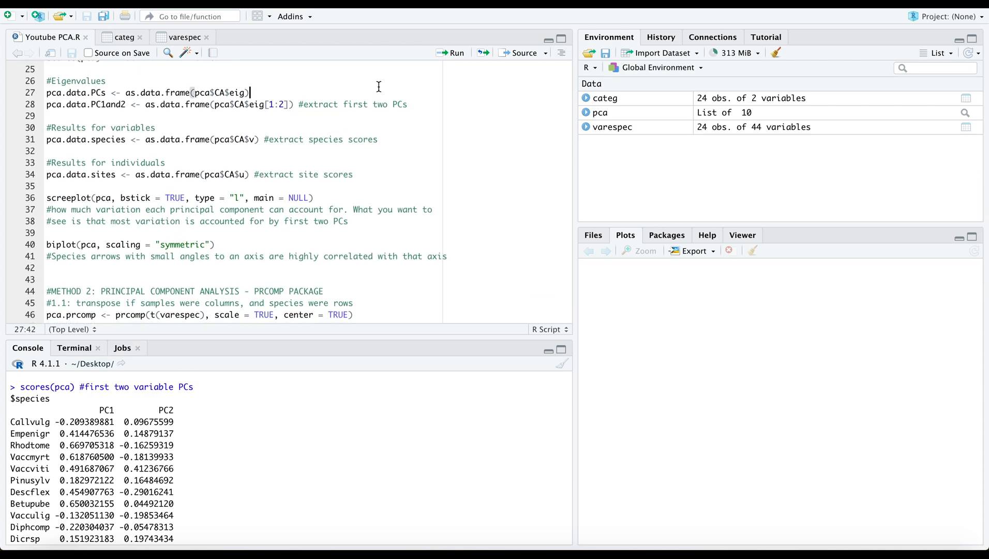
Store the eigenvalues as pca.data.PCs (PC1 8.603) and the first two as pca.data.PC1and2
left_click(451, 53)
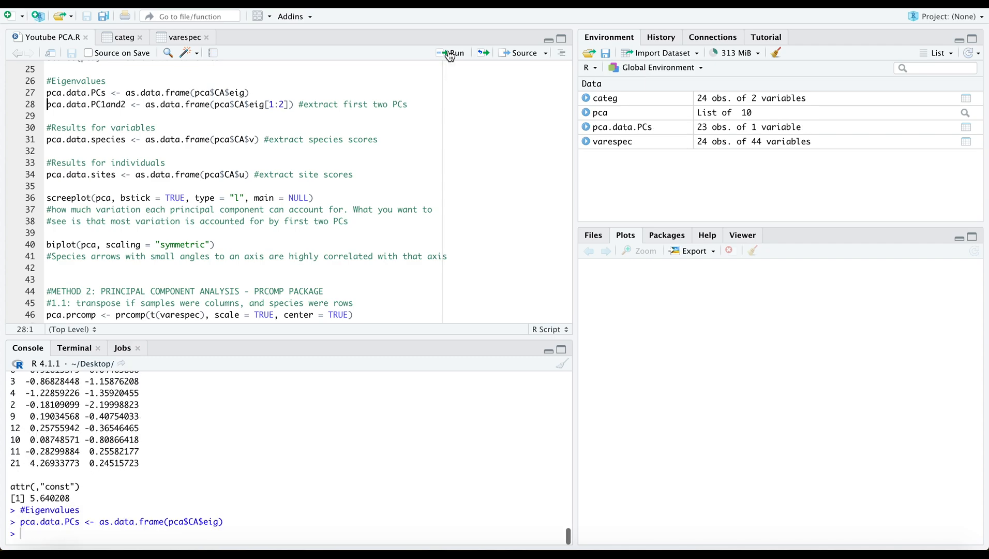
mouse_move(300, 92)
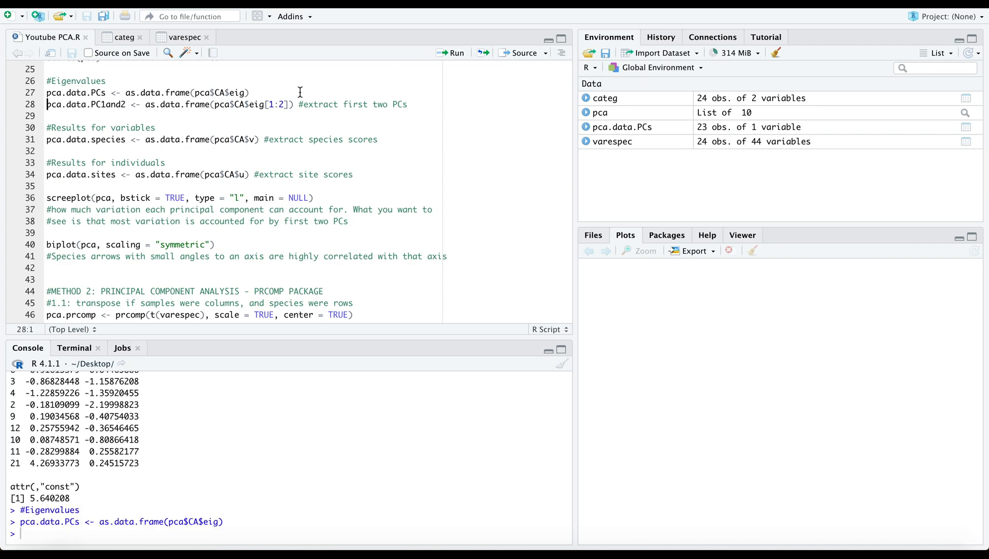
mouse_move(291, 104)
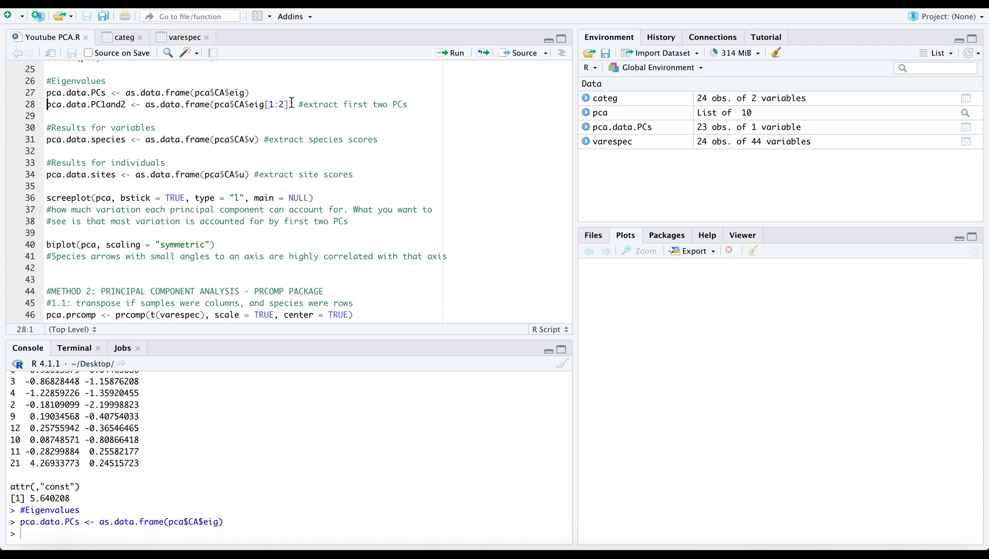
left_click(447, 53)
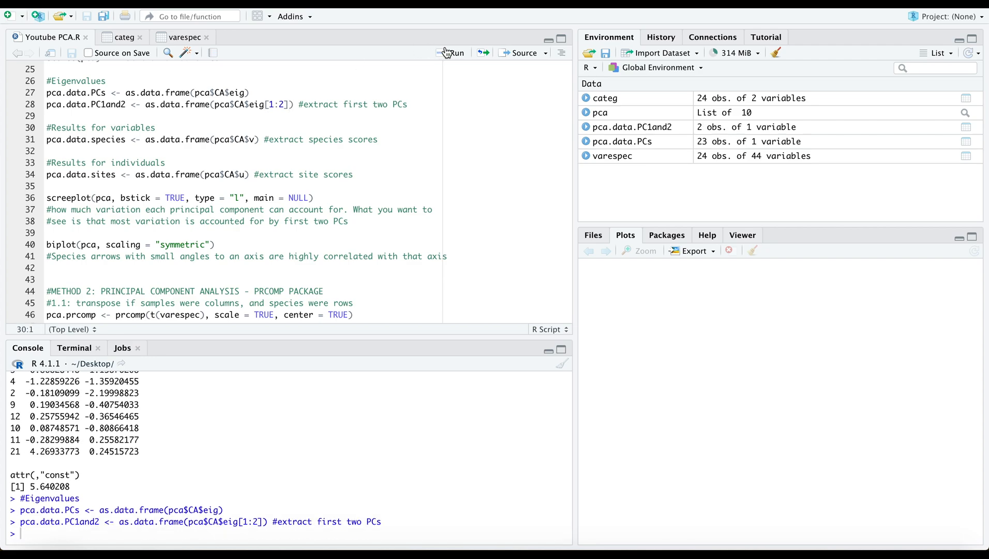
mouse_move(948, 155)
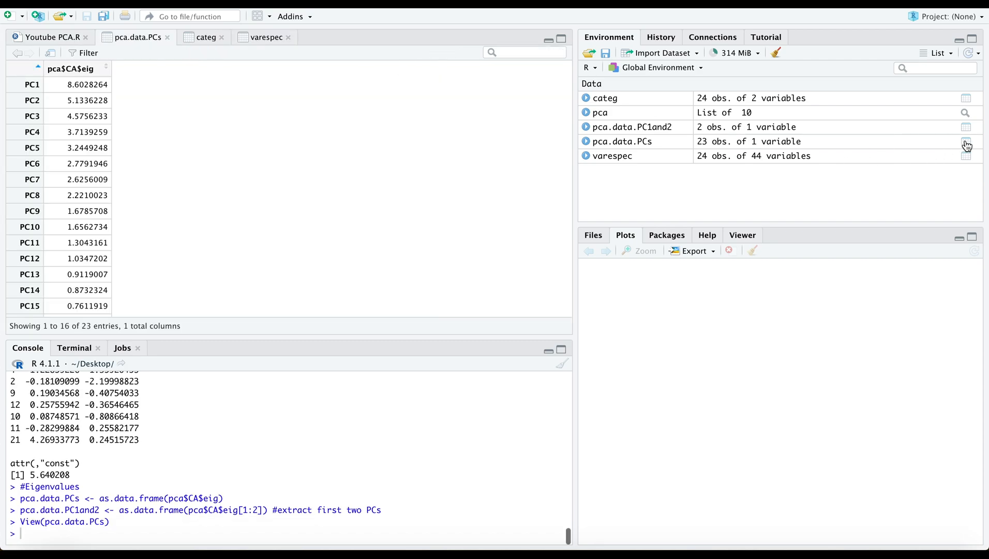
scroll("down", 3)
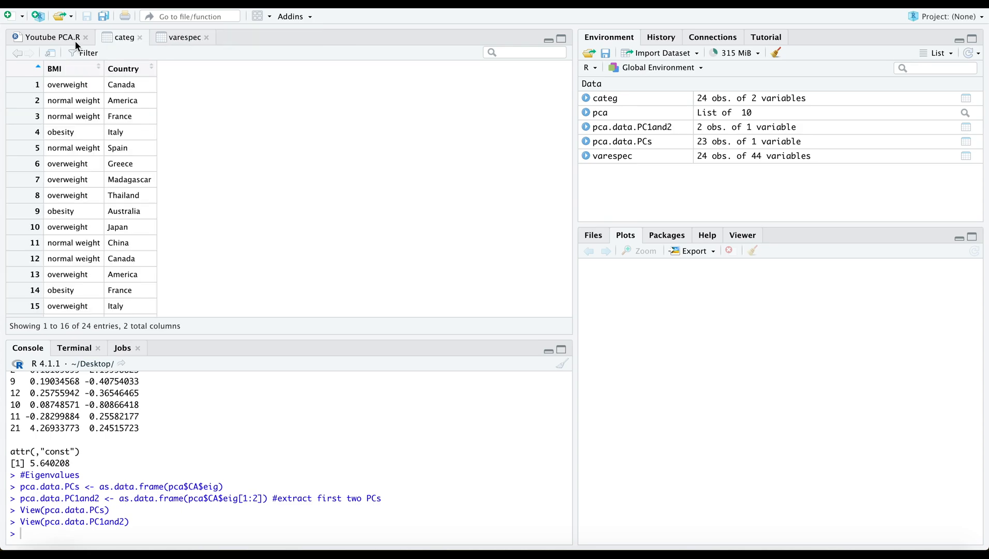
left_click(46, 37)
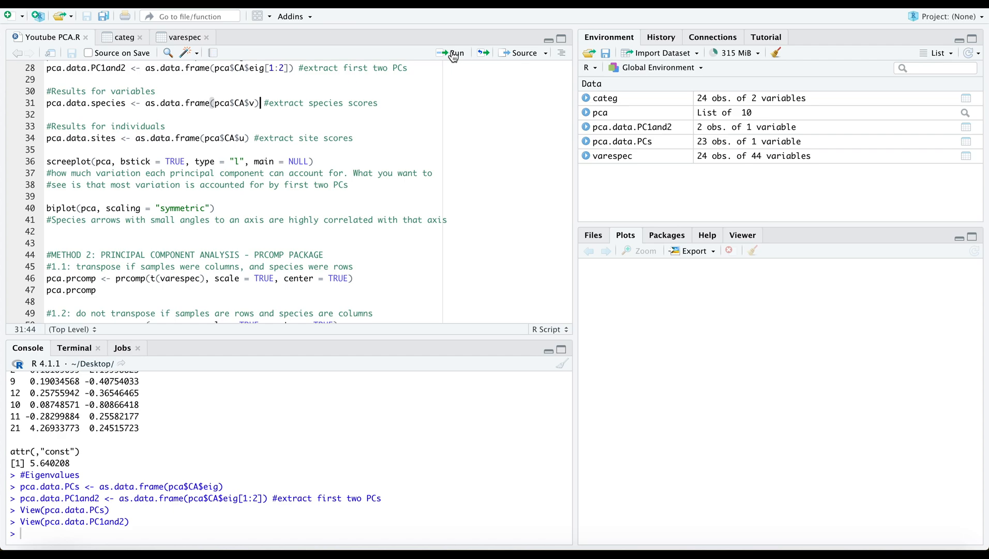
Create pca.data.species and pca.data.sites, draw the broken-stick screeplot and enlarge the symmetric biplot
left_click(451, 54)
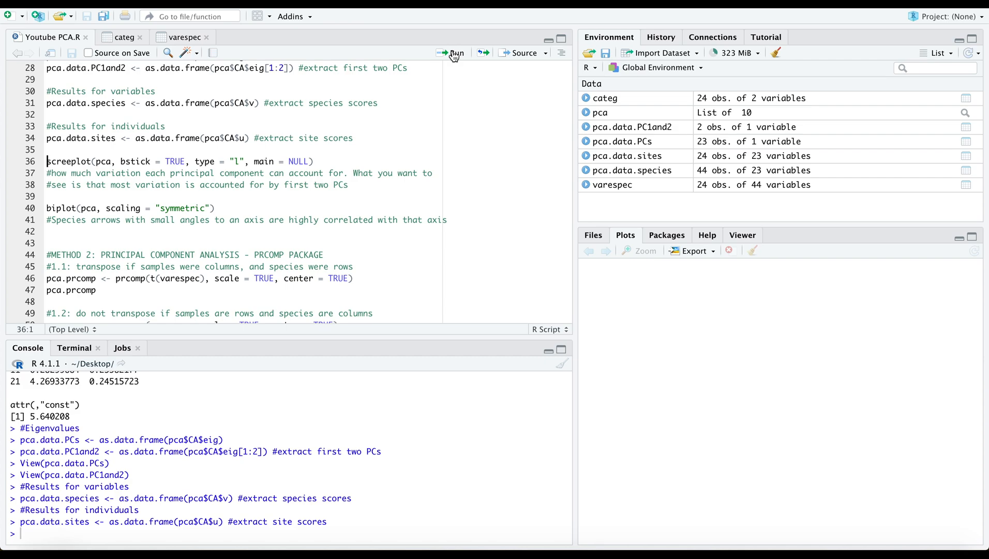
left_click(453, 52)
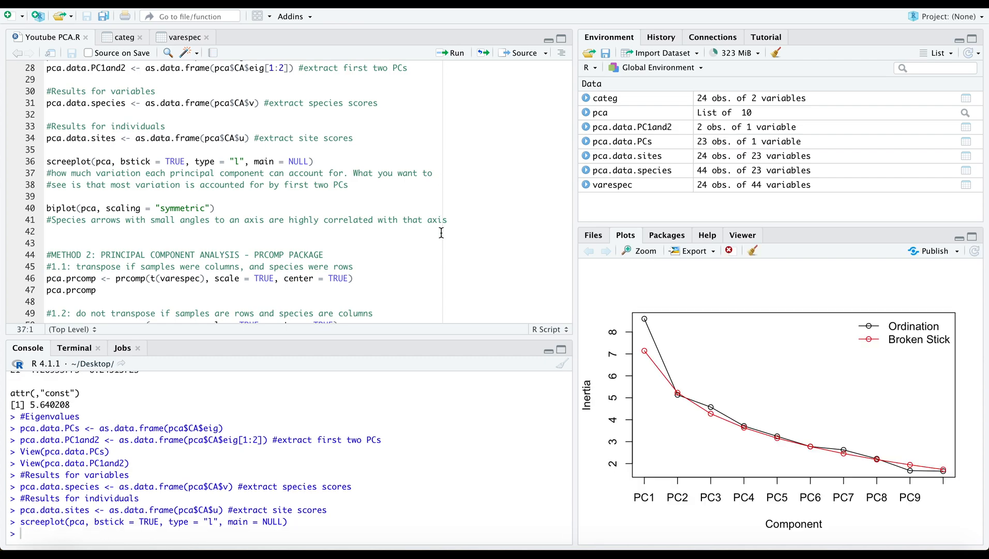
mouse_move(654, 457)
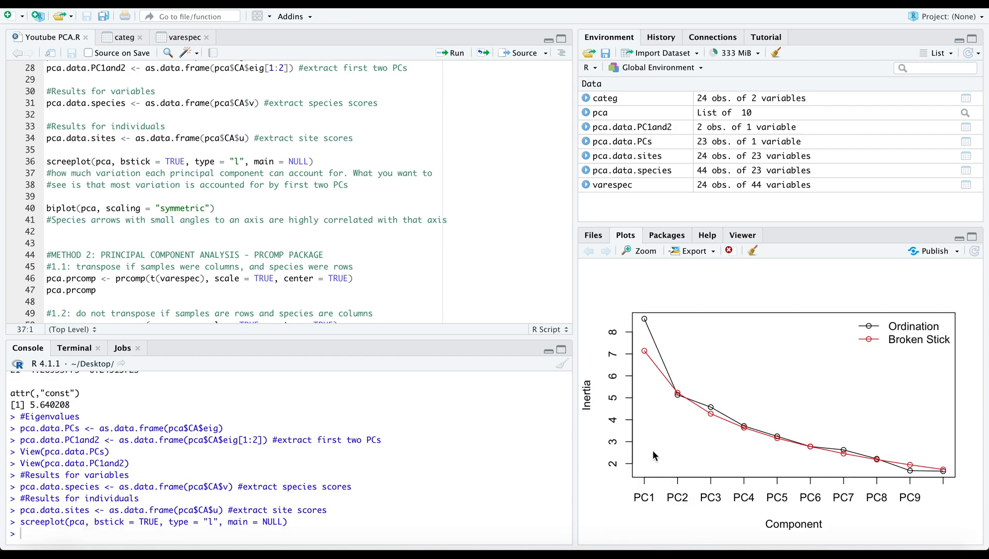
mouse_move(683, 498)
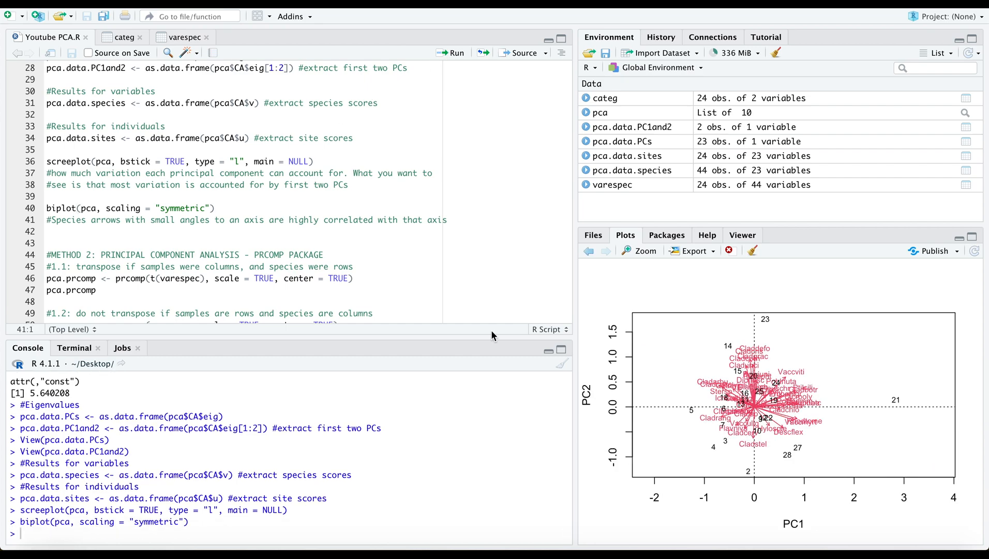
mouse_move(710, 392)
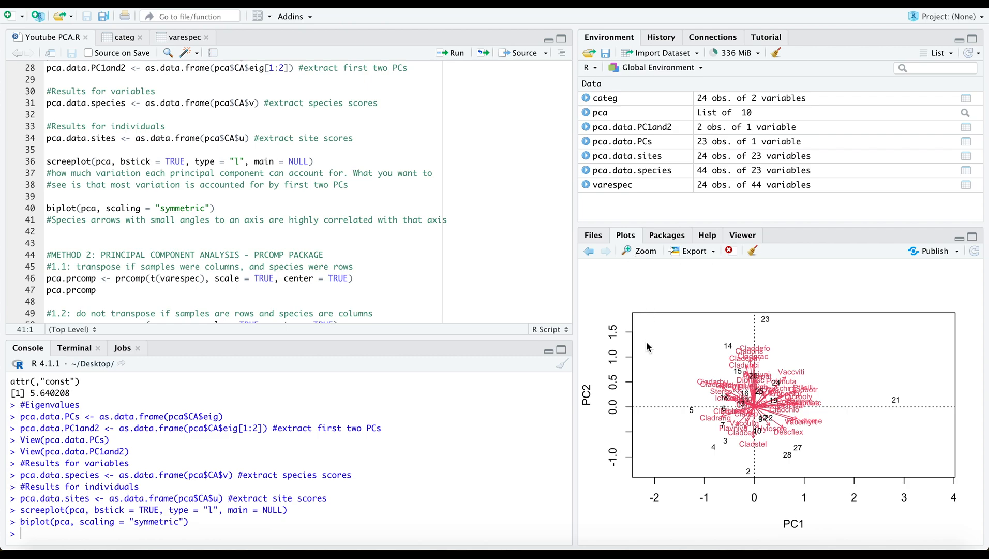
mouse_move(838, 343)
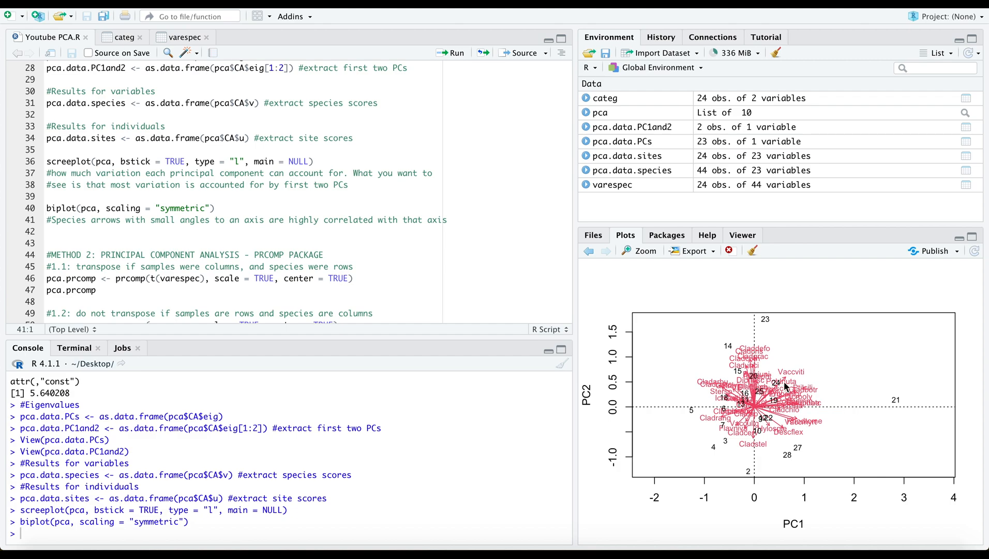
left_click(645, 251)
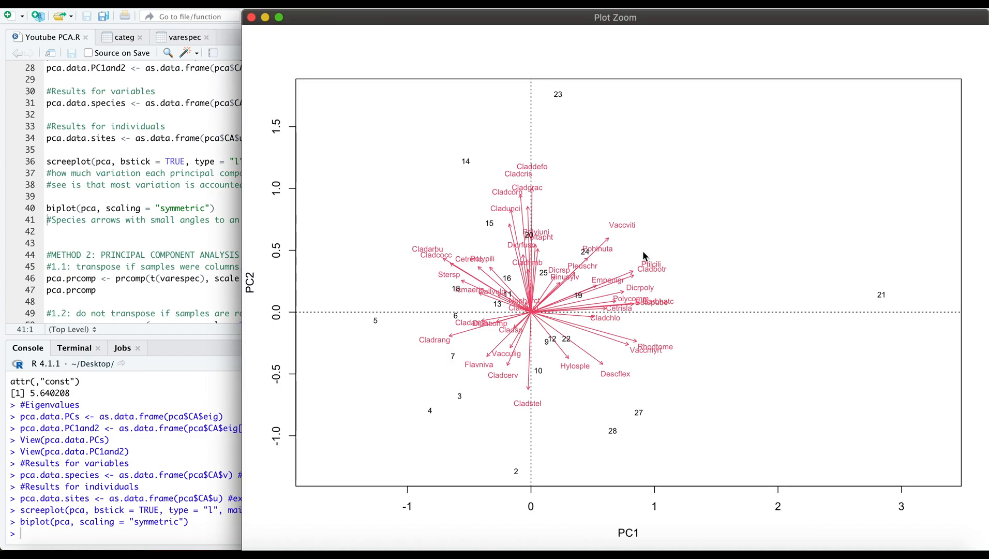
mouse_move(396, 83)
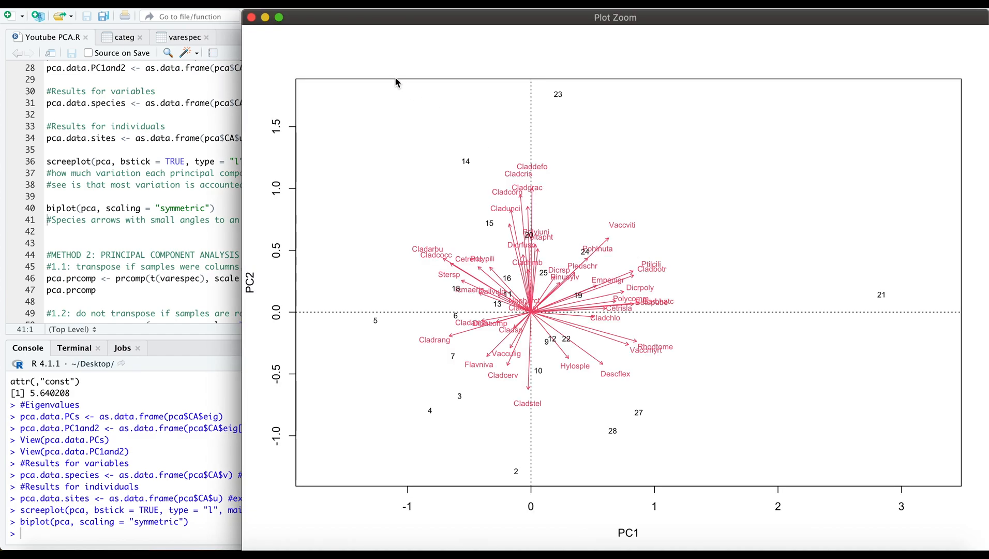
mouse_move(251, 17)
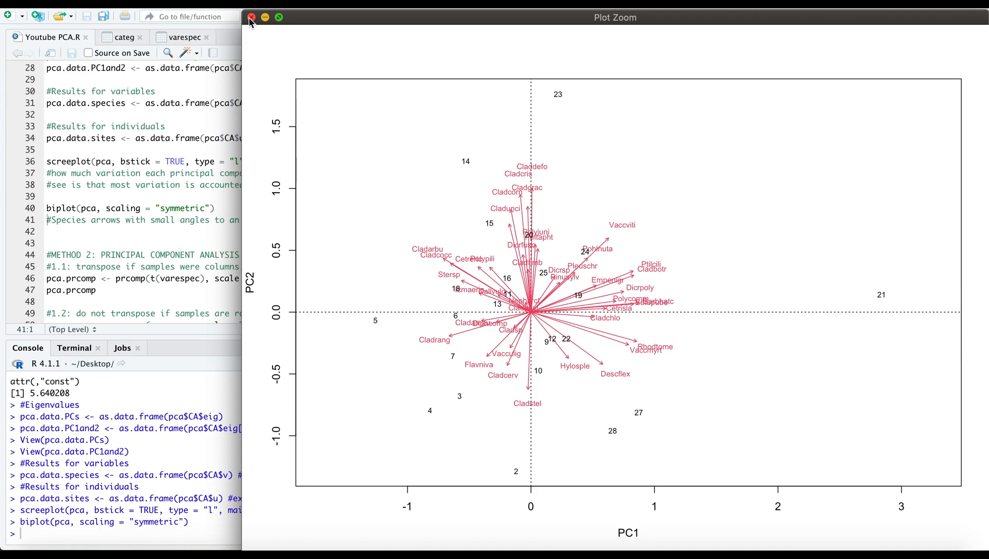
left_click(250, 17)
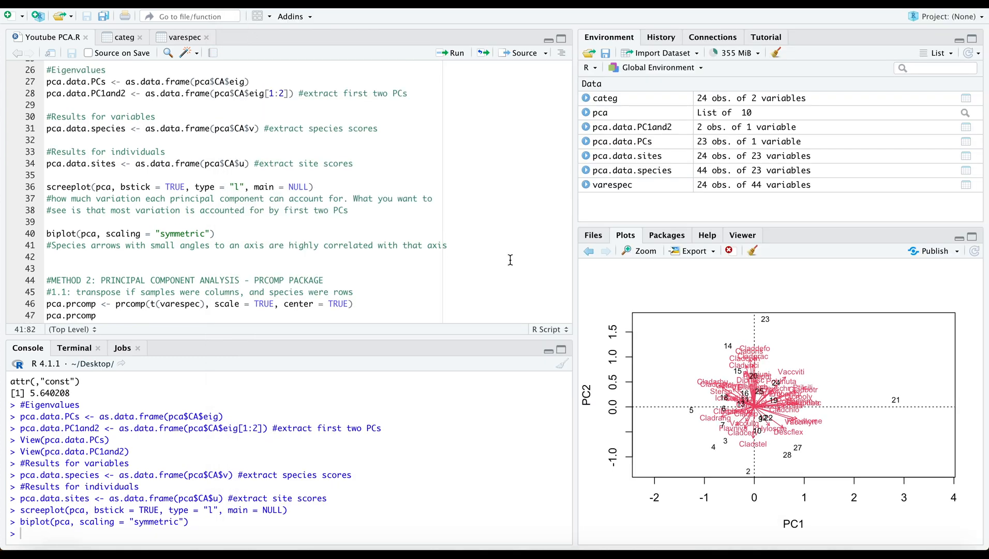
mouse_move(433, 295)
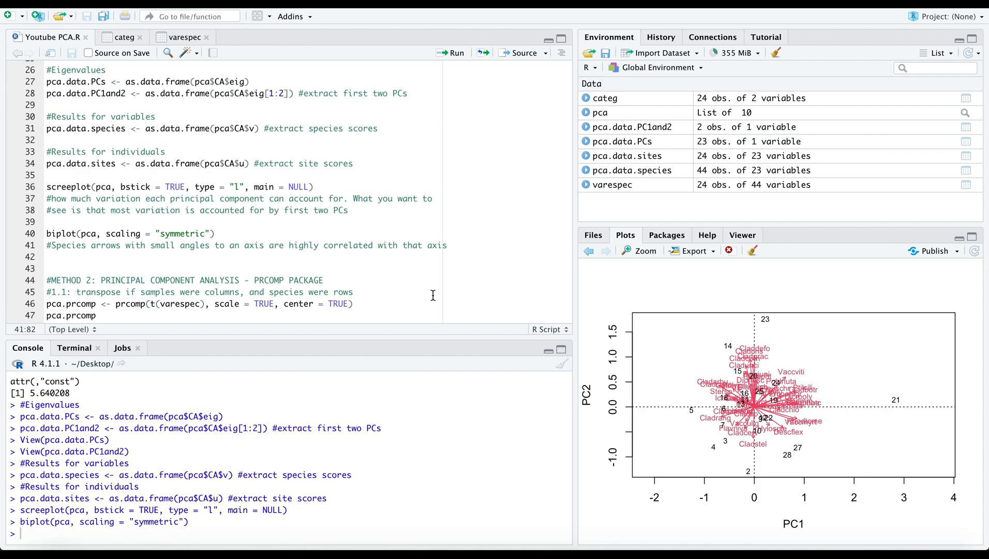
mouse_move(286, 280)
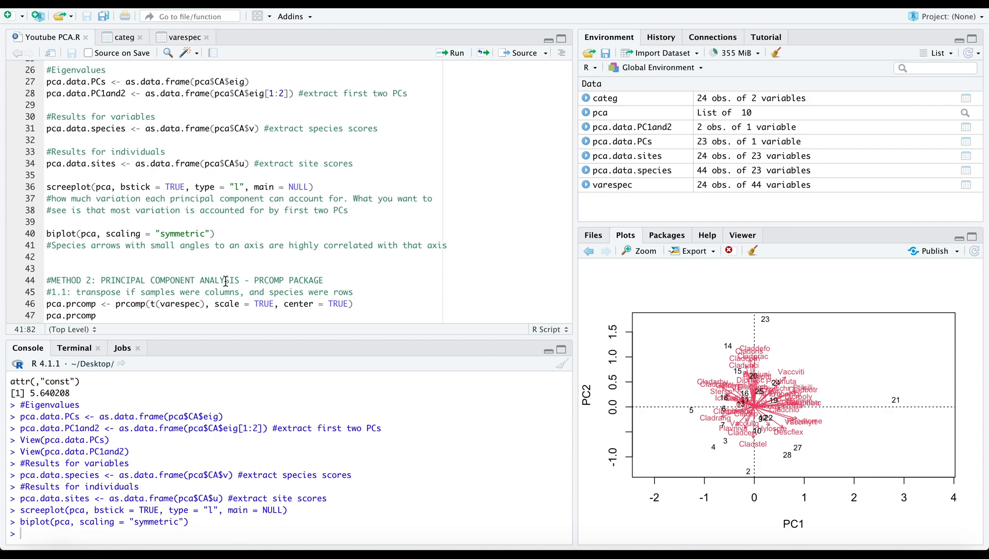
mouse_move(413, 279)
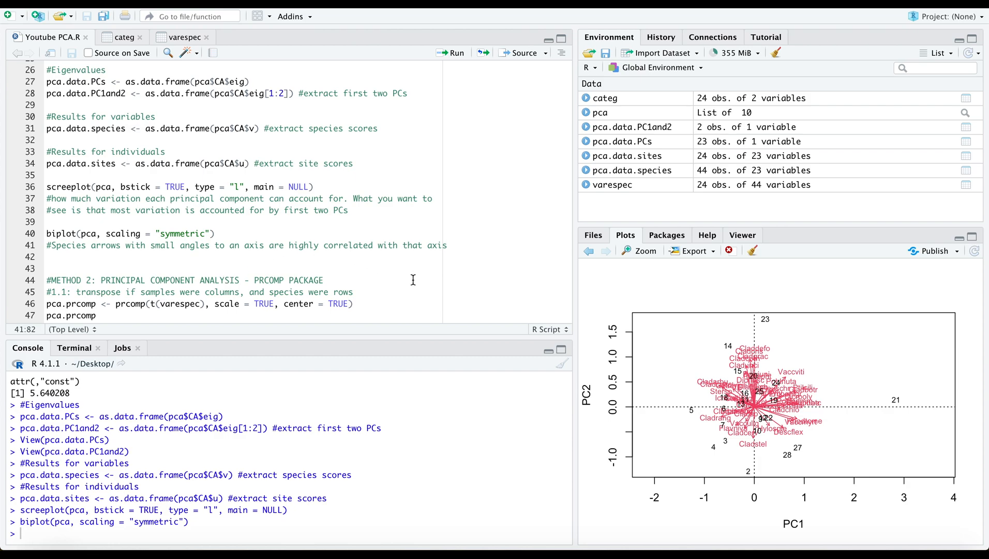